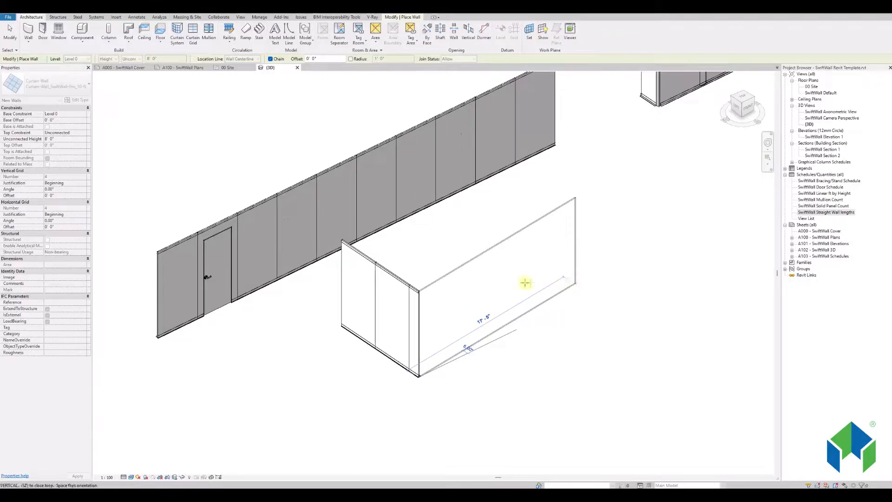
Step: Select the long curtain wall and set its Unconnected Height to 10' 0", then 12' 0"
left_click(431, 285)
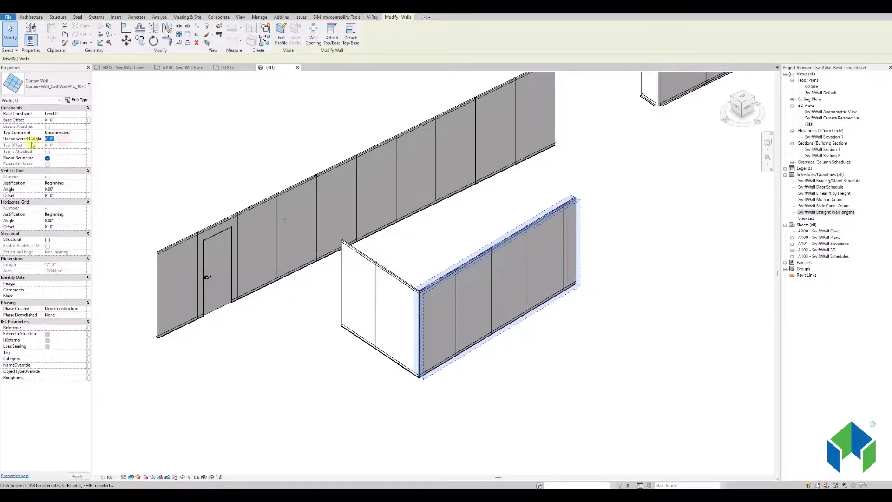
type("10' 0\"")
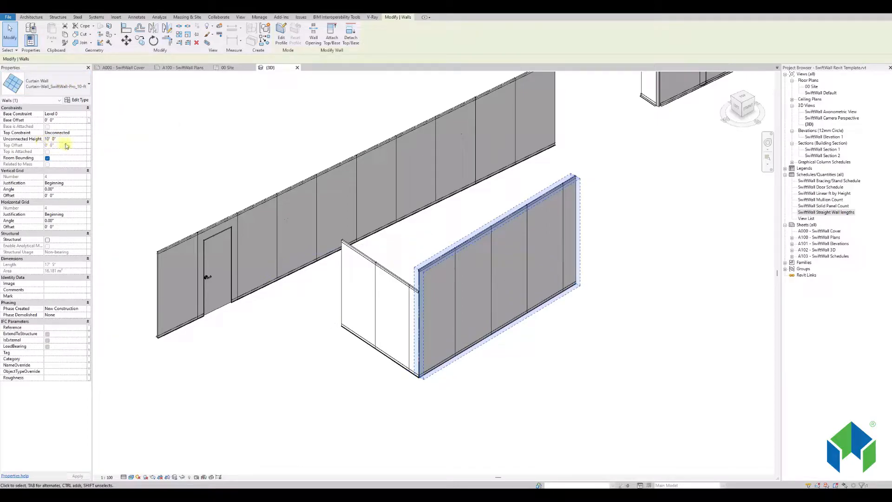
left_click(62, 138)
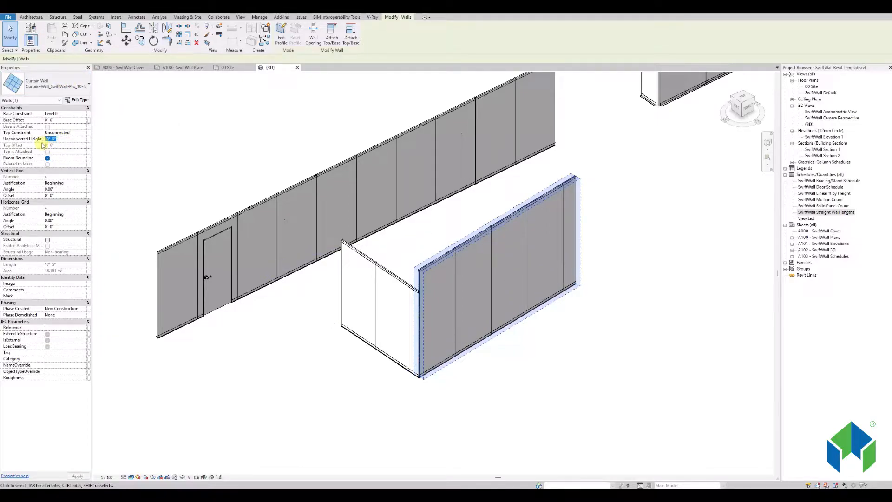
type("12' 0\"")
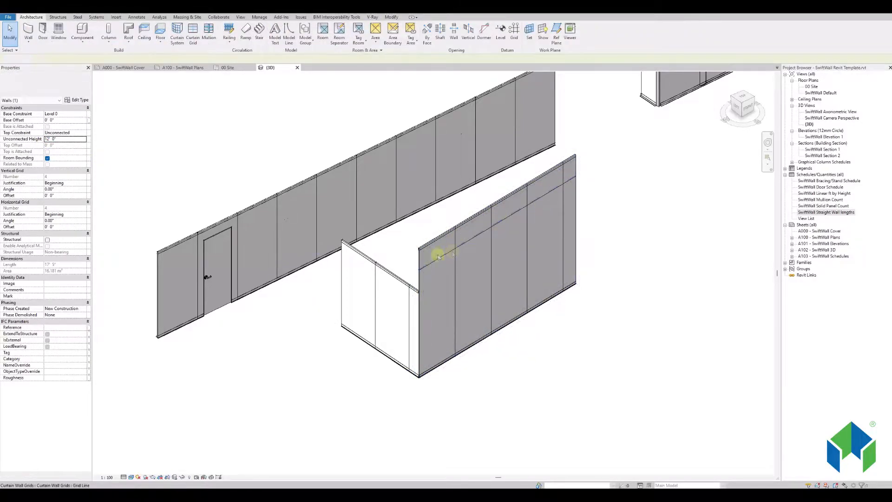
Step: Change the short return wall to Curtain-Wall_SwiftWall-Pro_12-ft with 12' 0" height
left_click(384, 277)
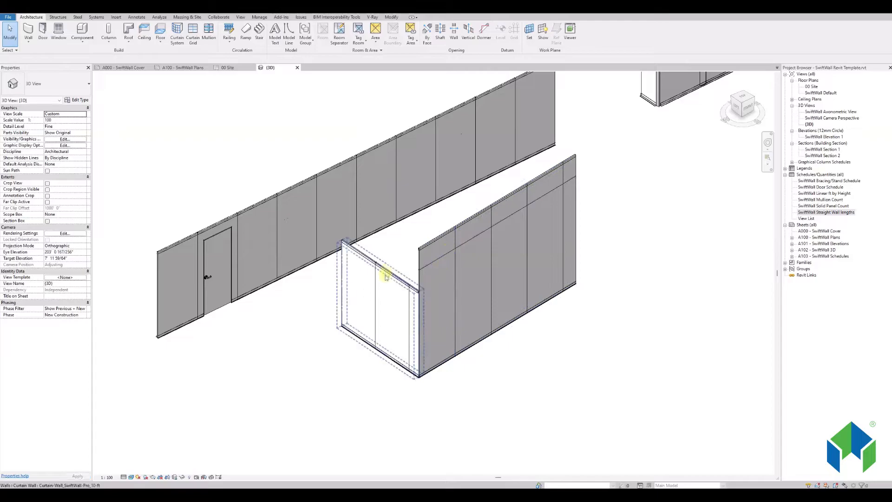
left_click(387, 279)
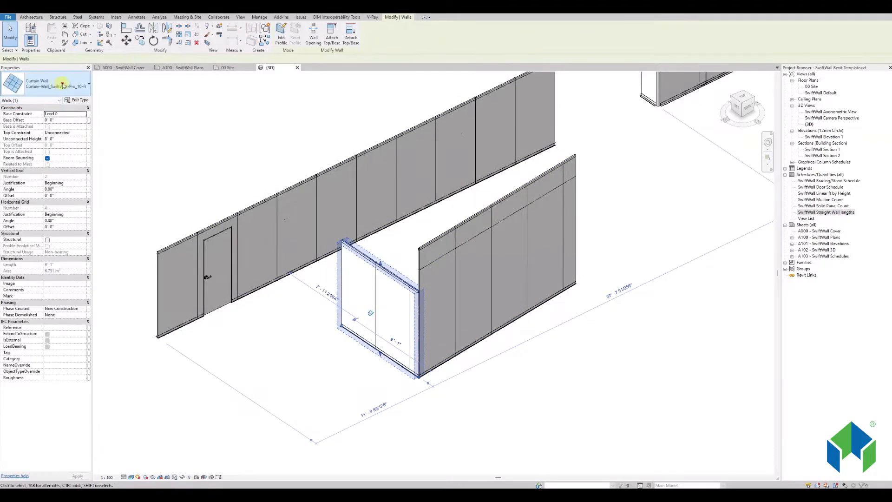
left_click(62, 87)
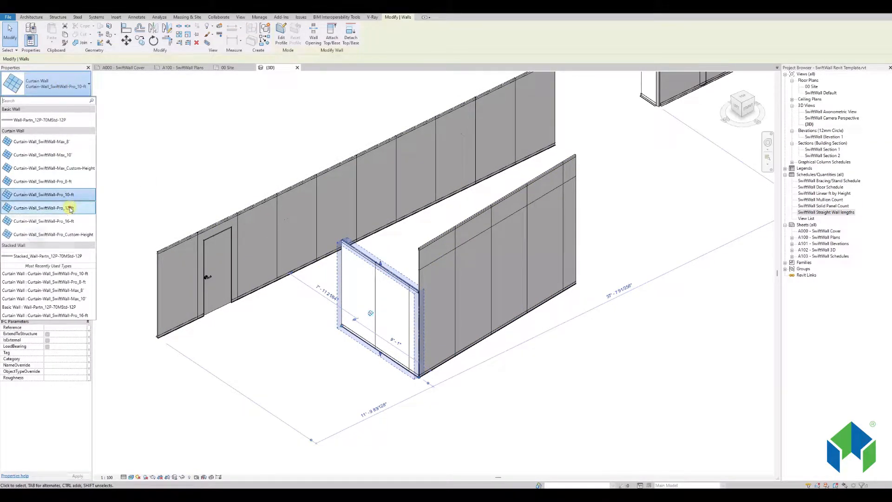
left_click(45, 207)
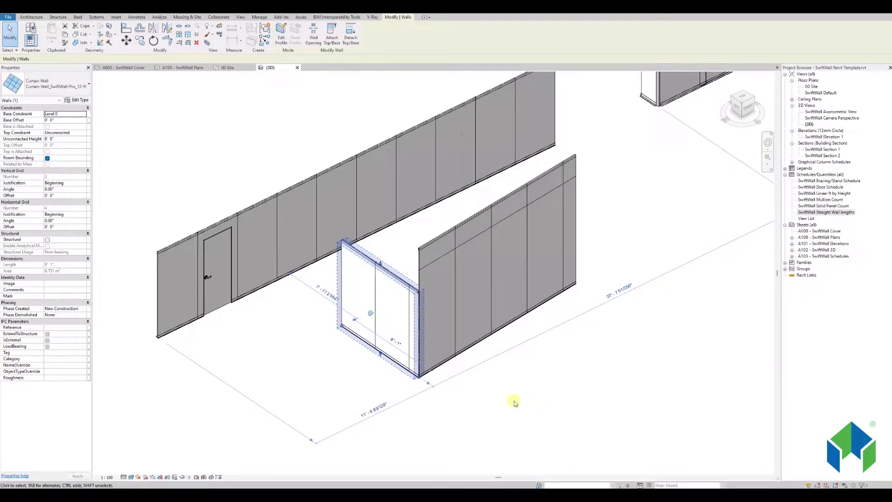
mouse_move(502, 385)
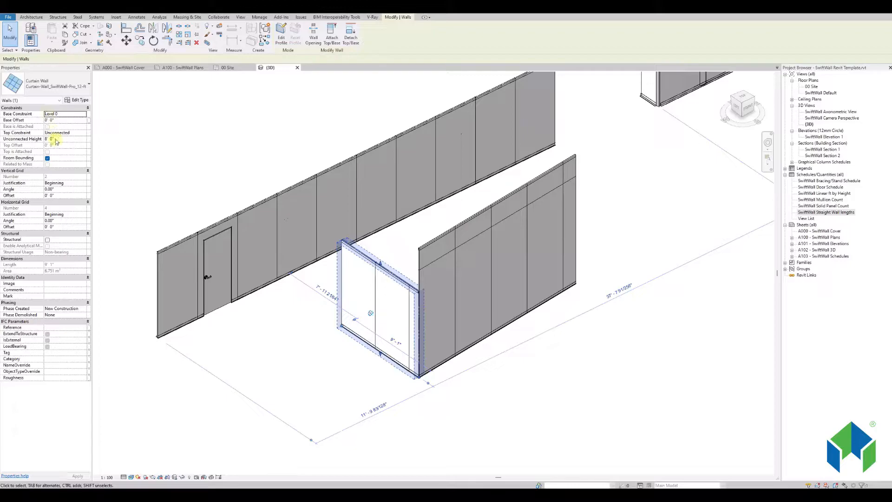
type("12' 0\"")
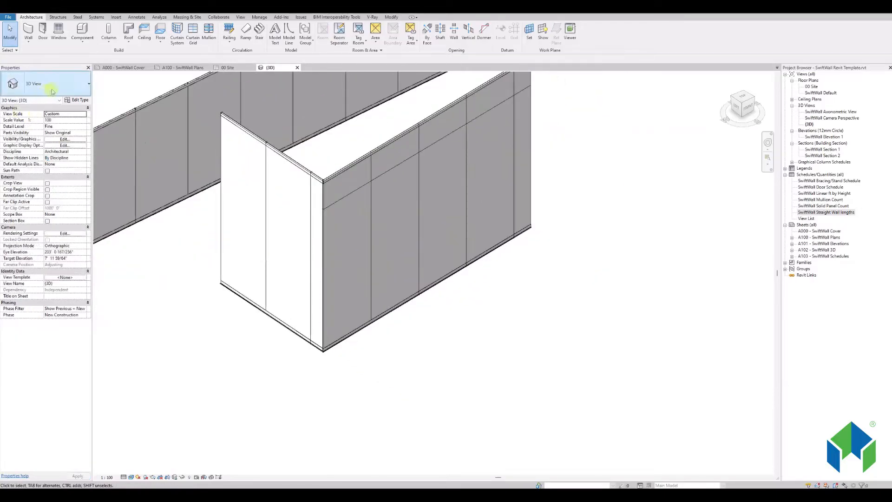
Step: Start a new SwiftWall Pro curtain wall with height 12 in front of the enclosure
left_click(453, 33)
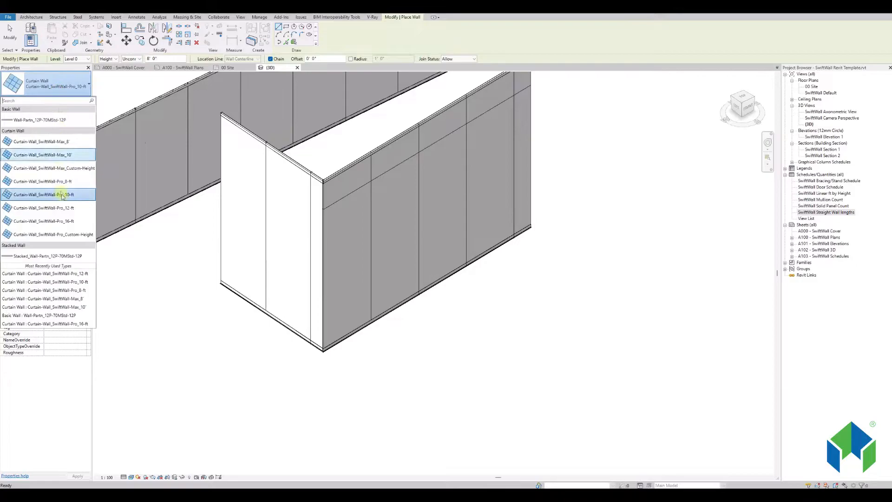
left_click(43, 195)
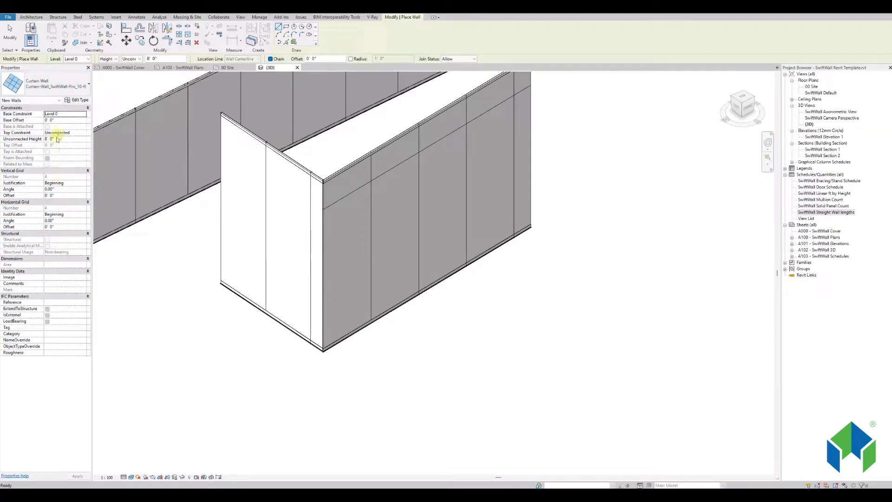
type("12")
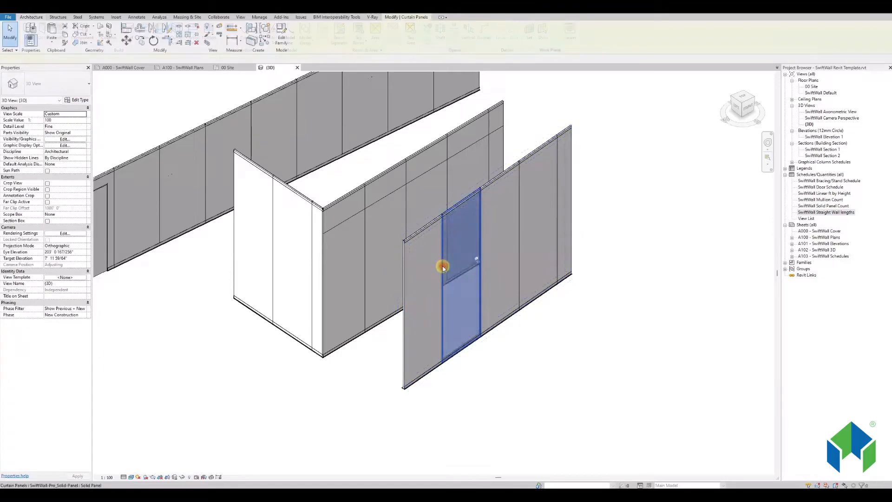
Step: Select a panel in the free-standing wall and search the Type Selector for 'door'
left_click(461, 279)
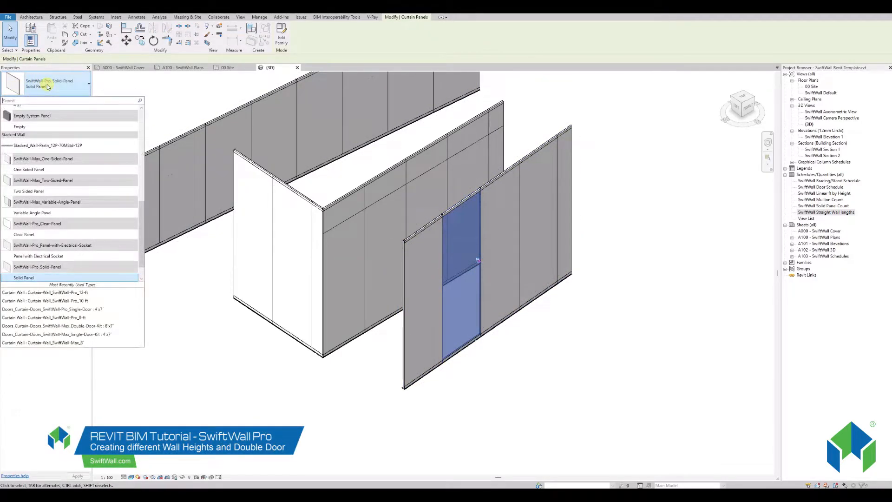
type("door")
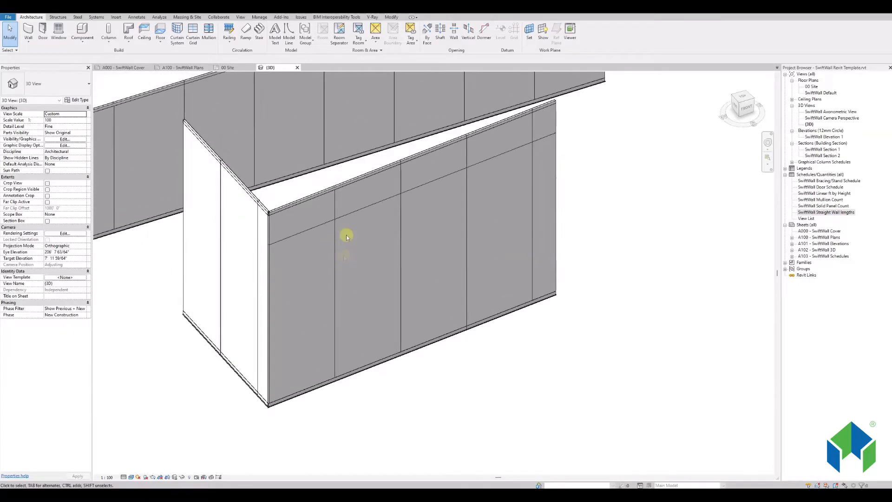
mouse_move(401, 181)
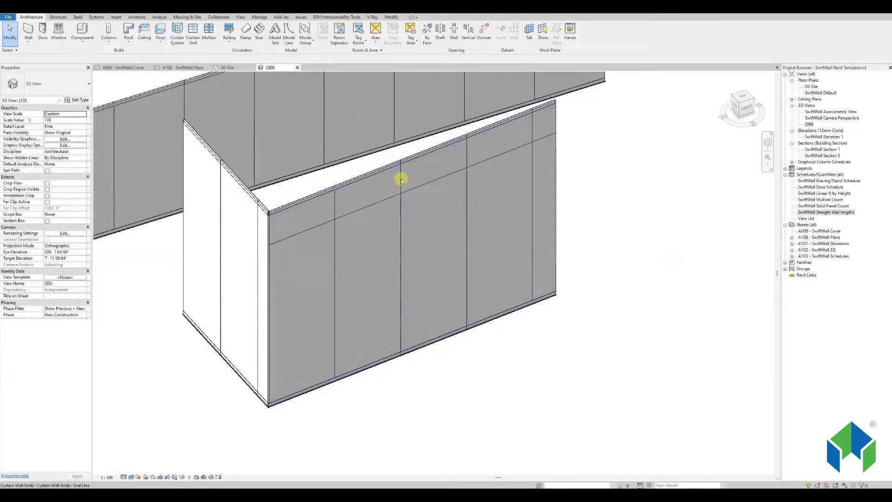
Step: Swap the lower panel of the 12-ft wall for the double door type found via 'doubl'
left_click(402, 180)
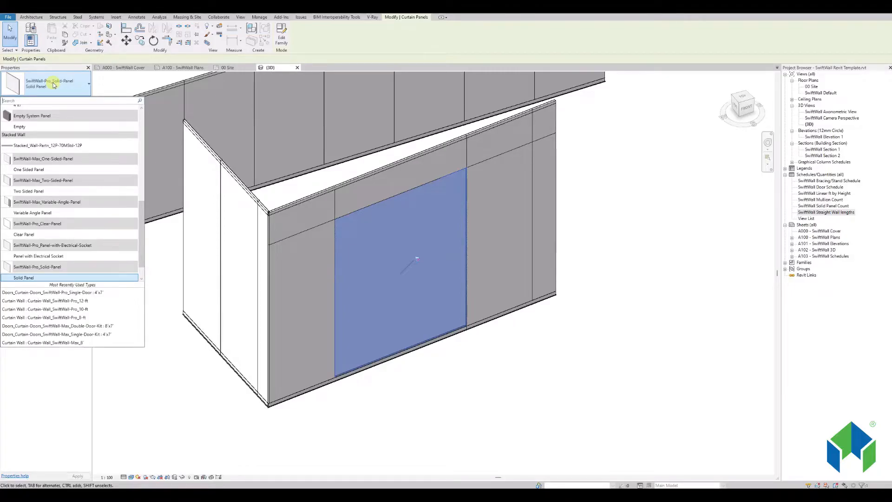
type("doubl")
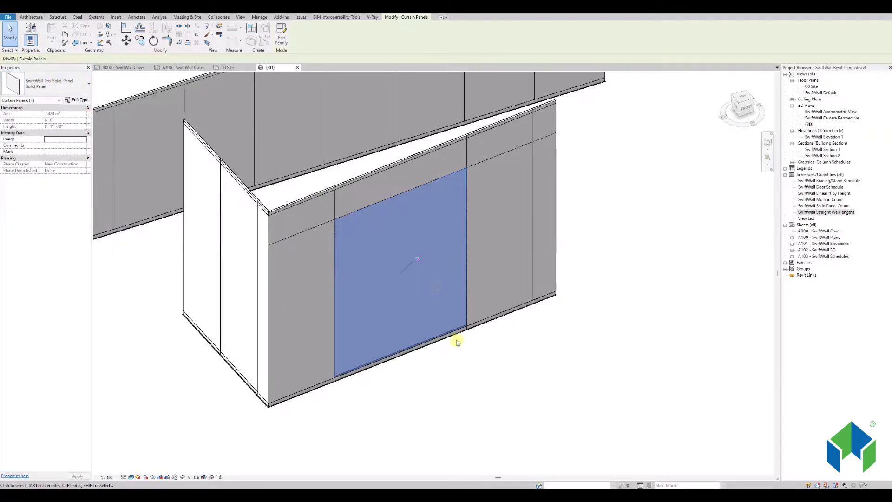
left_click(455, 357)
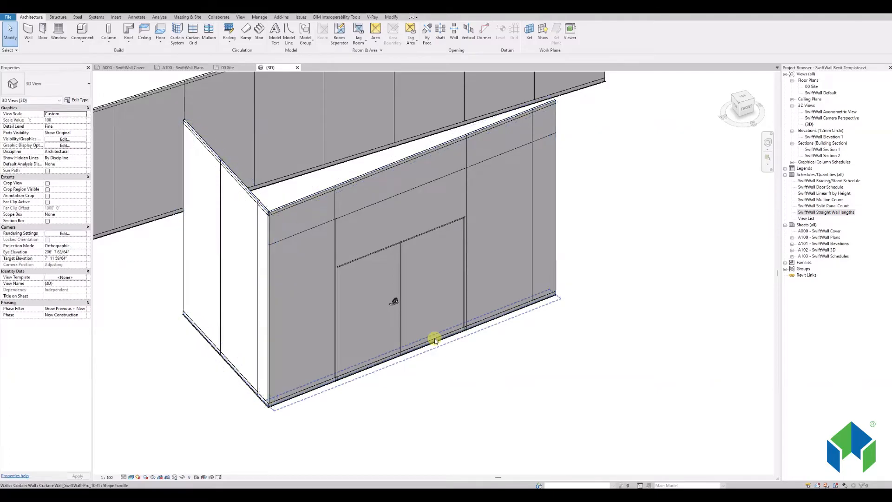
Step: Select the bottom mullion under the double door
left_click(426, 343)
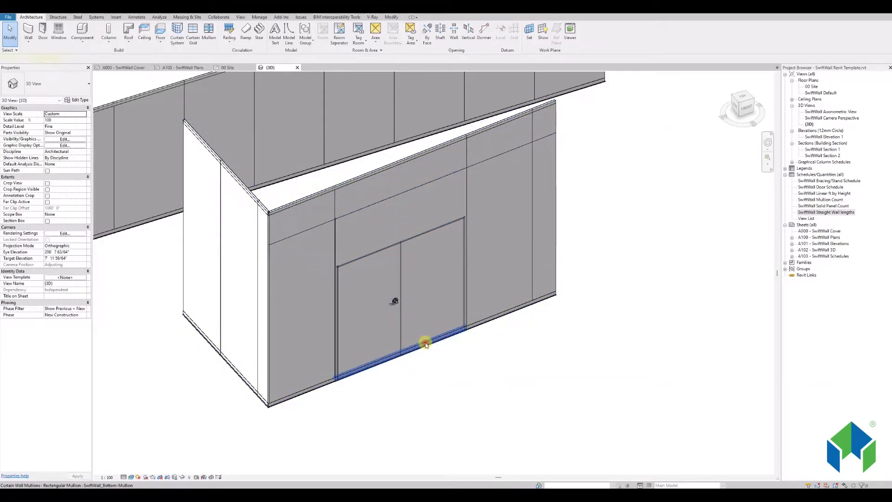
left_click(426, 344)
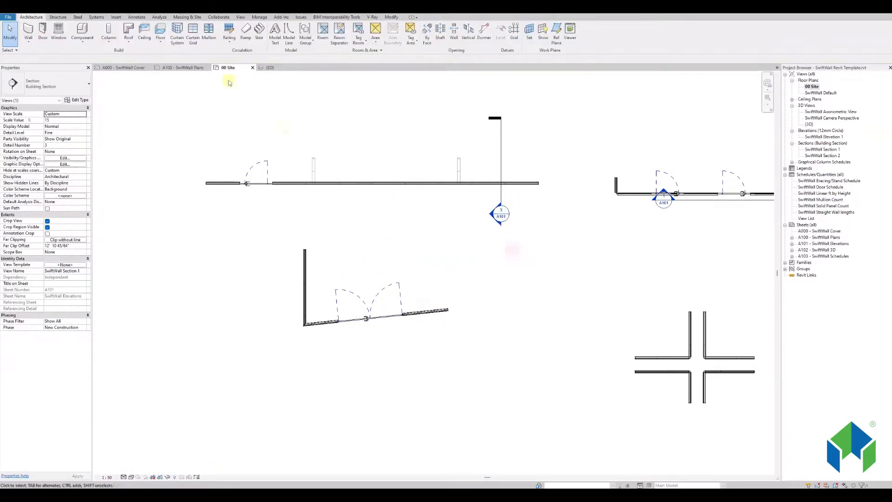
Step: Return to the {3D} view and select the double door, zooming in on it
left_click(269, 67)
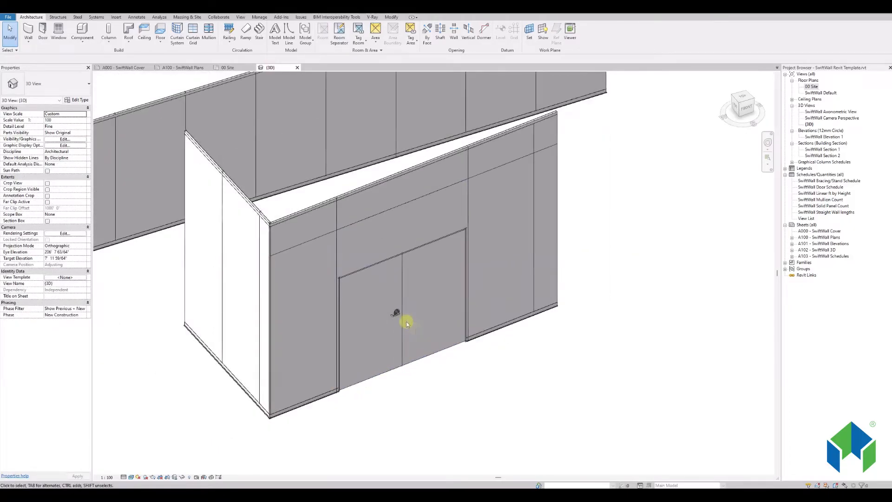
left_click(387, 314)
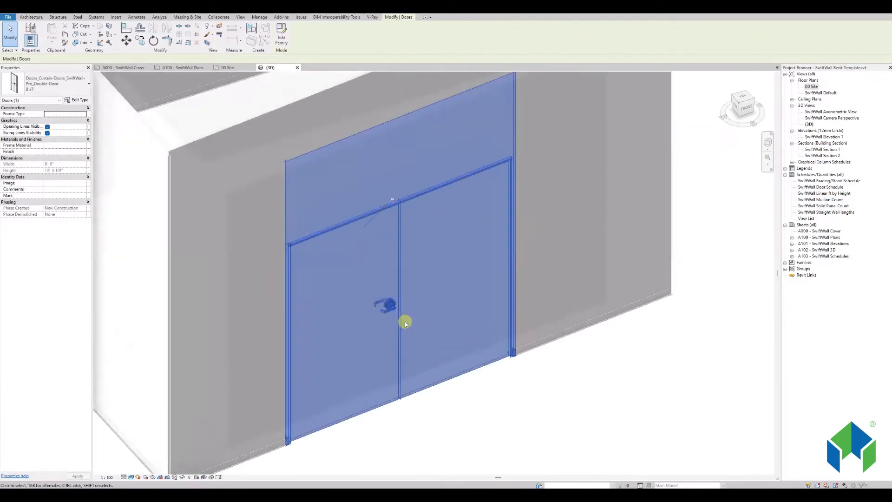
left_click(124, 477)
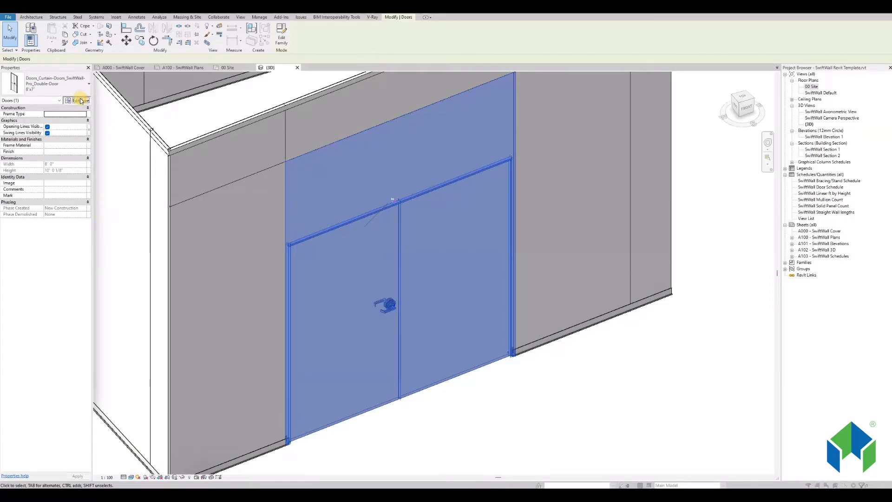
left_click(78, 99)
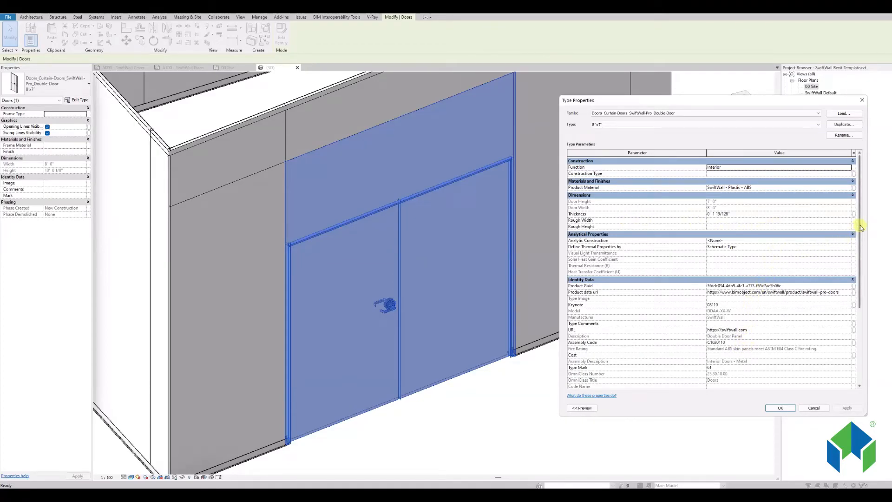
scroll("down", 3)
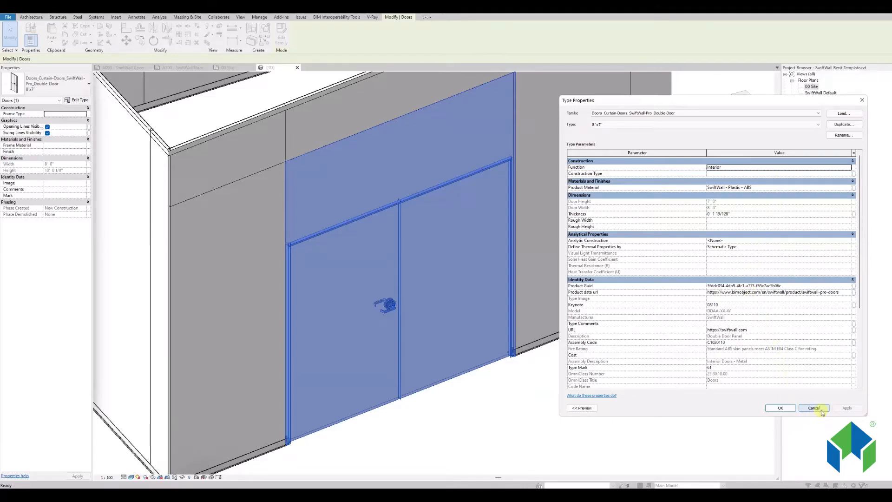
left_click(815, 408)
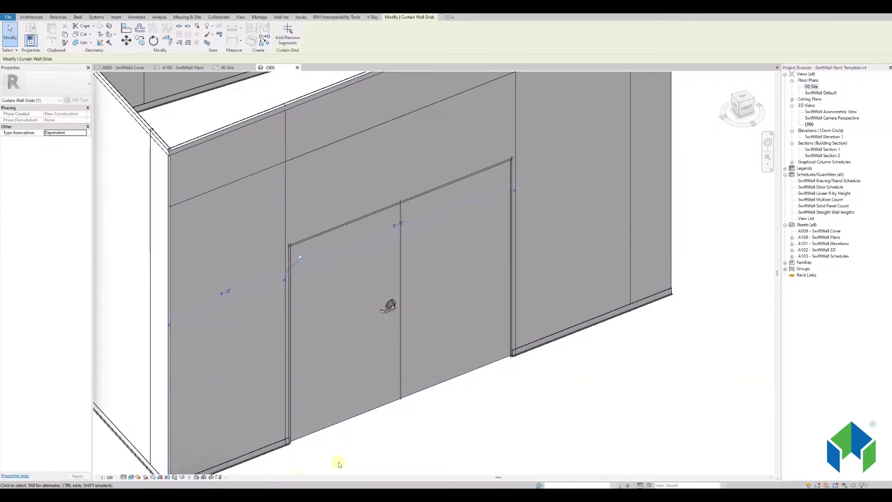
Step: Bring up the Visual Style menu on the 3D view control bar
left_click(131, 477)
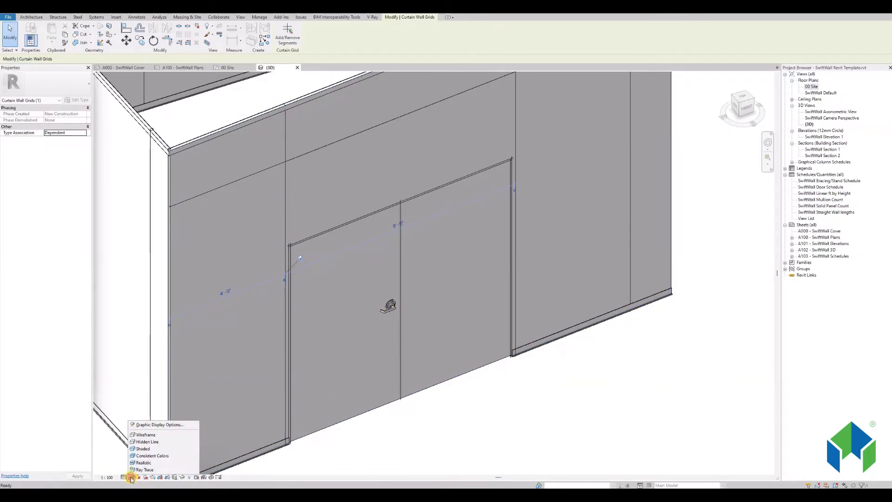